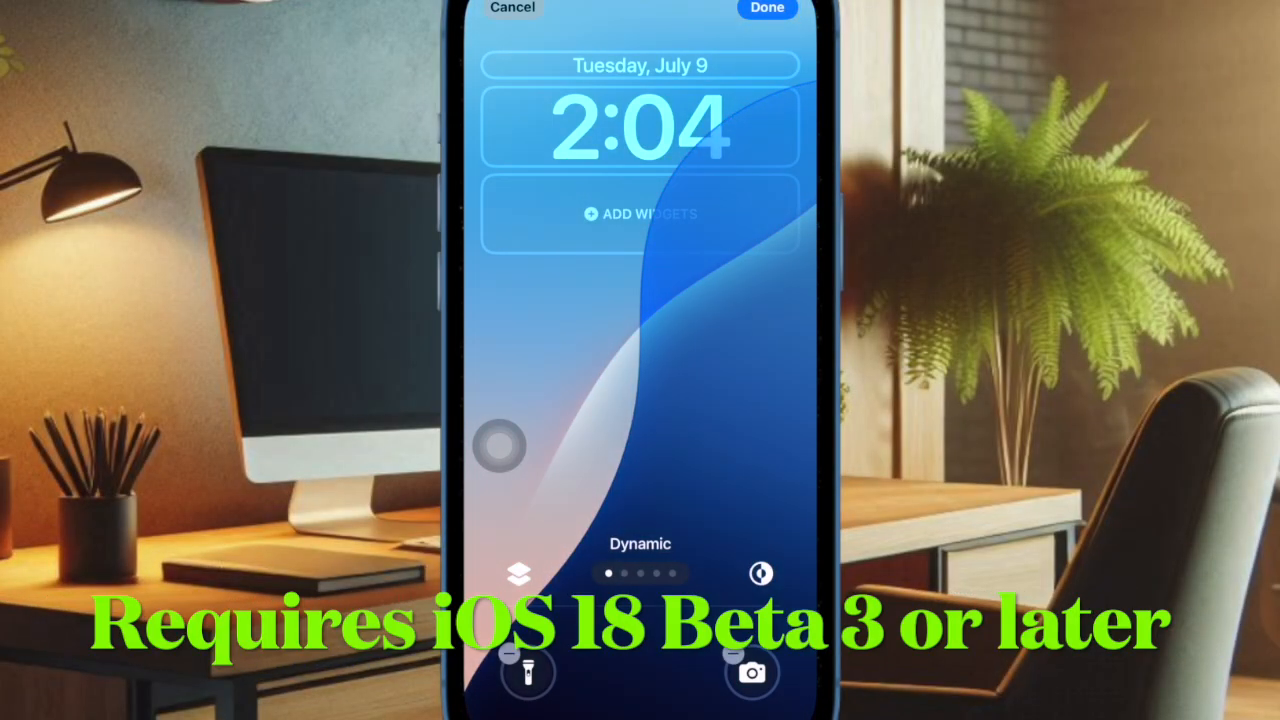
Swipe out of the Dynamic wallpaper editor to return to the main Settings list
left_click_drag(500, 444, 680, 270)
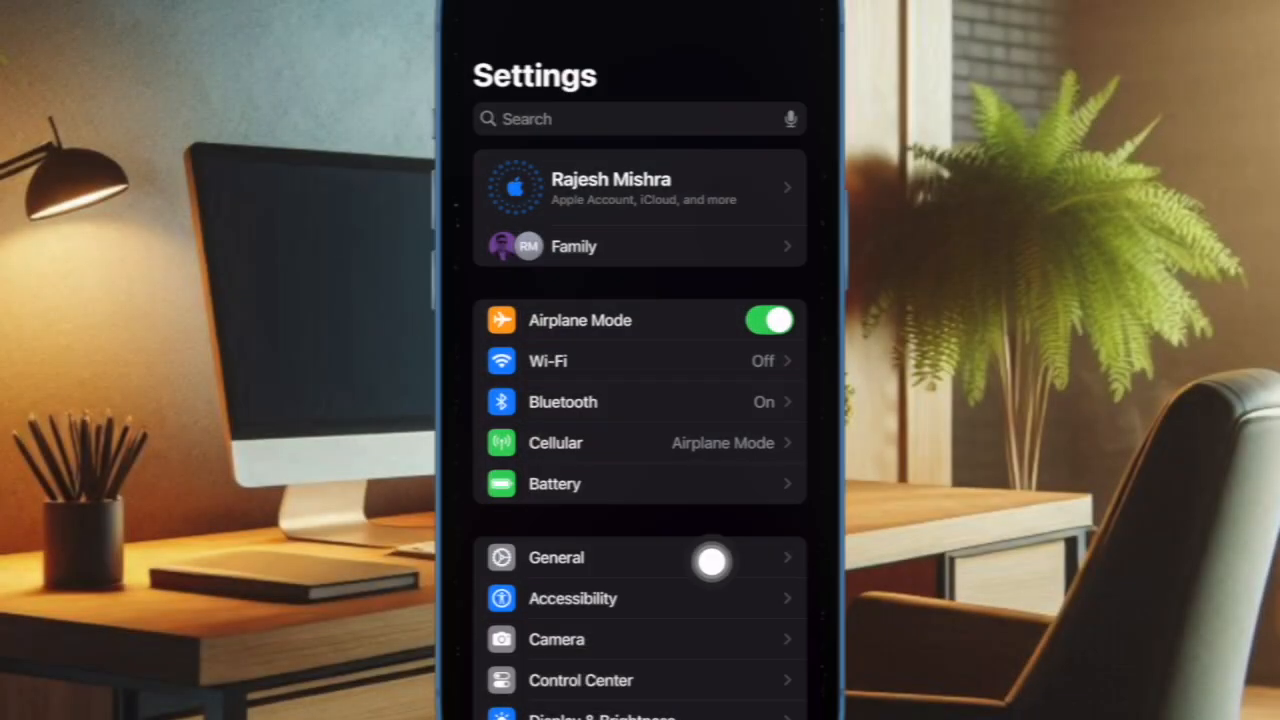
Check the installed iOS version under General, then reopen Settings to reach Wallpaper
left_click(556, 556)
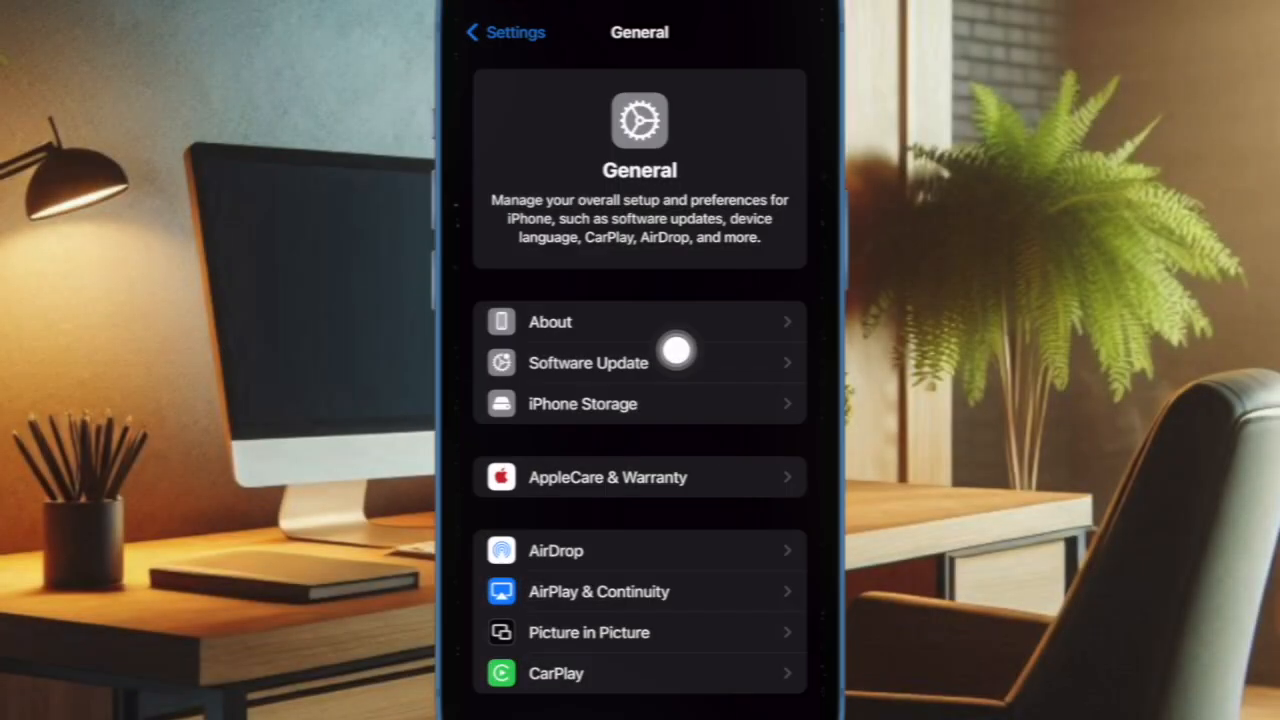
left_click(588, 362)
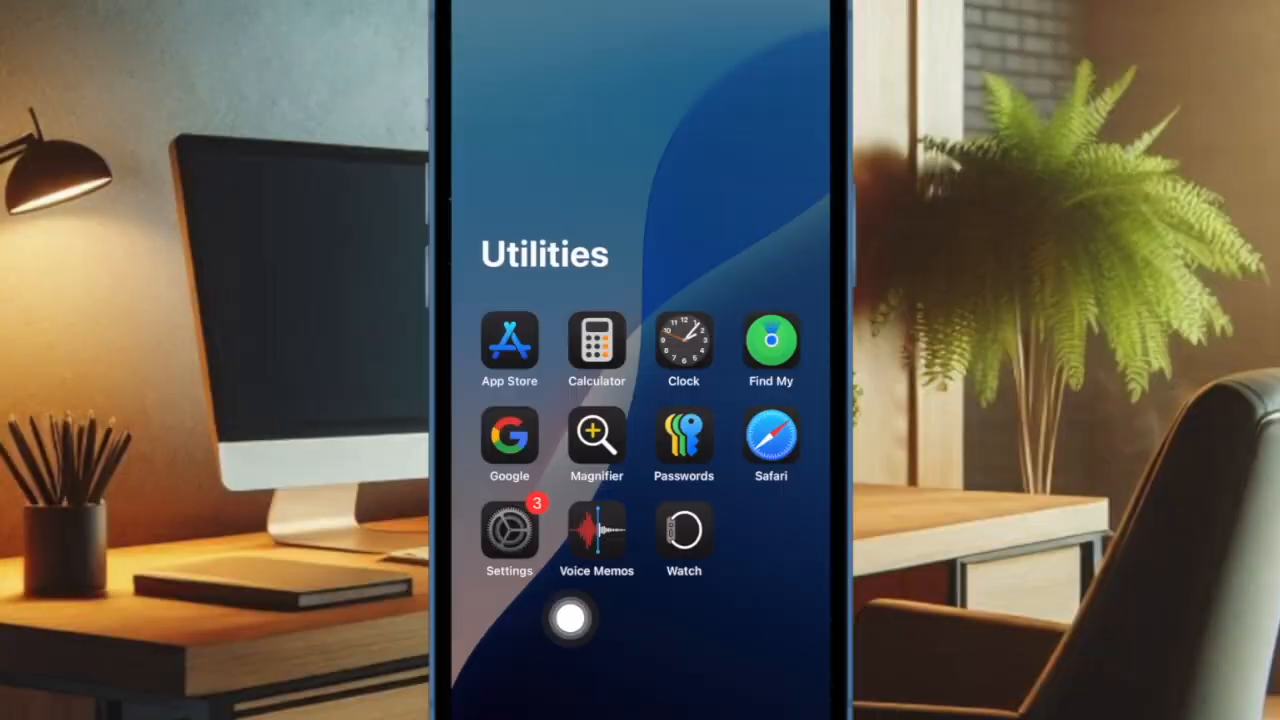
left_click(508, 530)
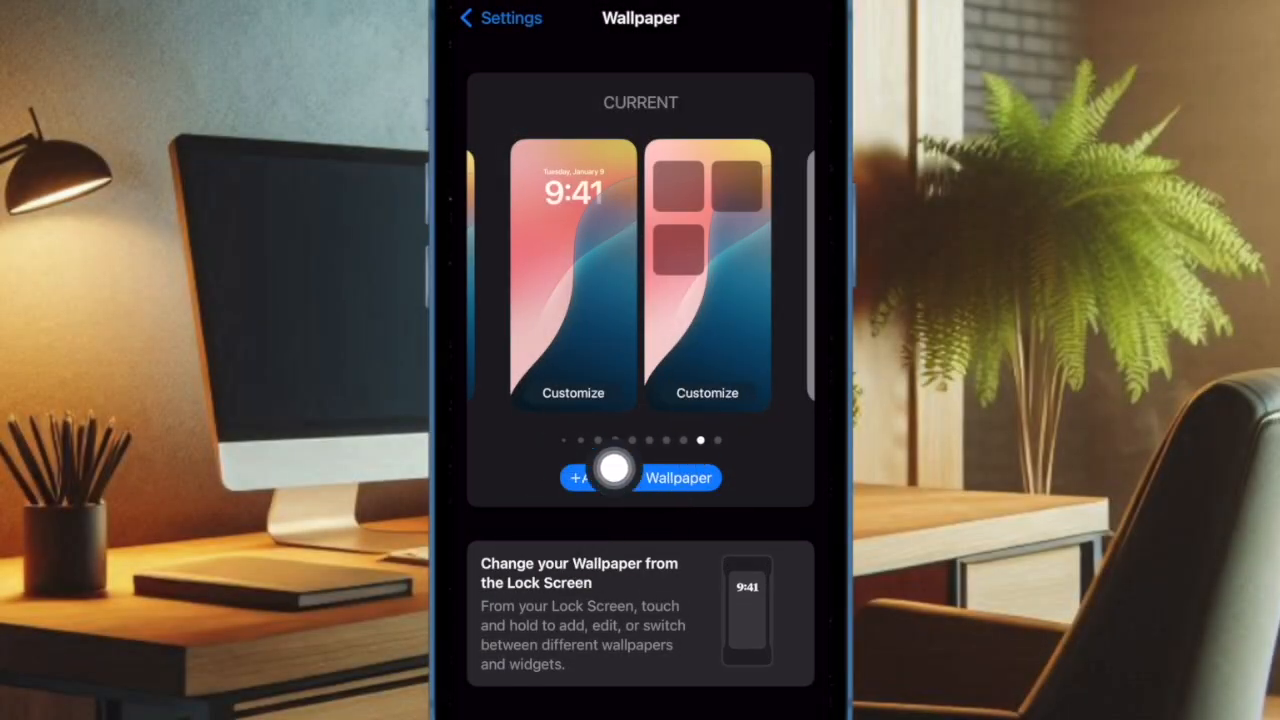
Start Add New Wallpaper and scroll the gallery down to the iOS 18 section
left_click(590, 476)
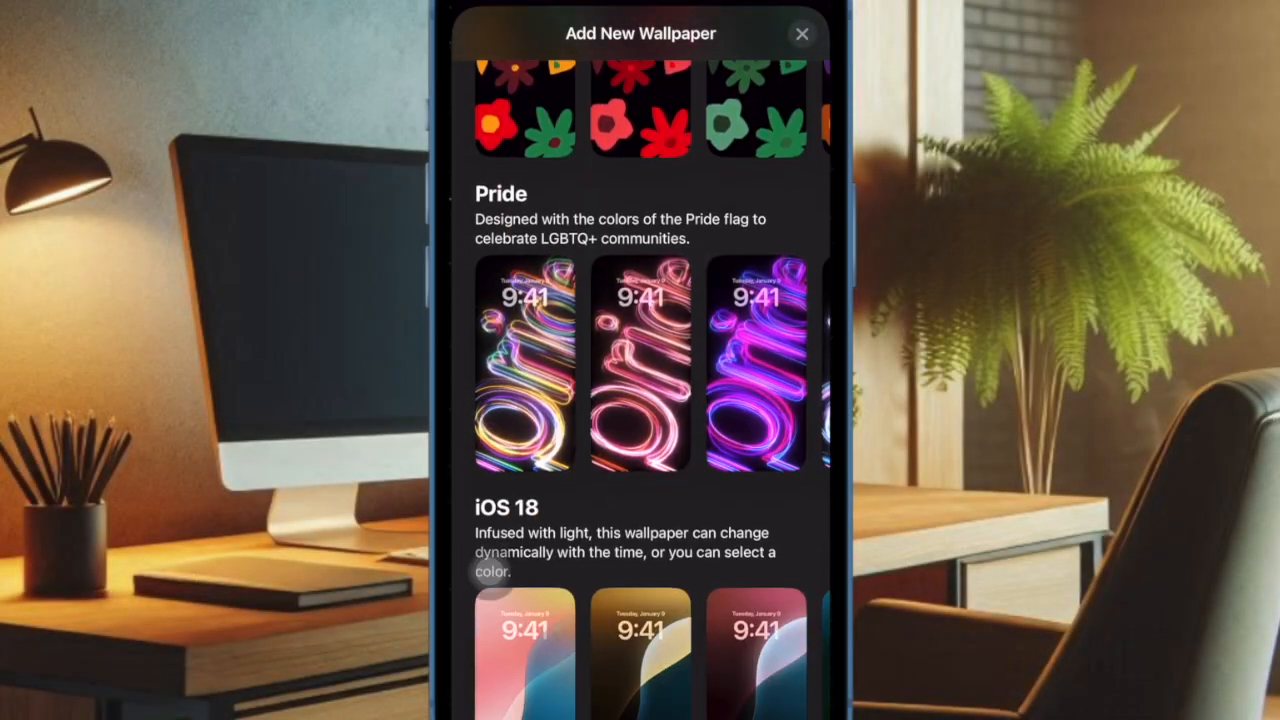
scroll("down", 3)
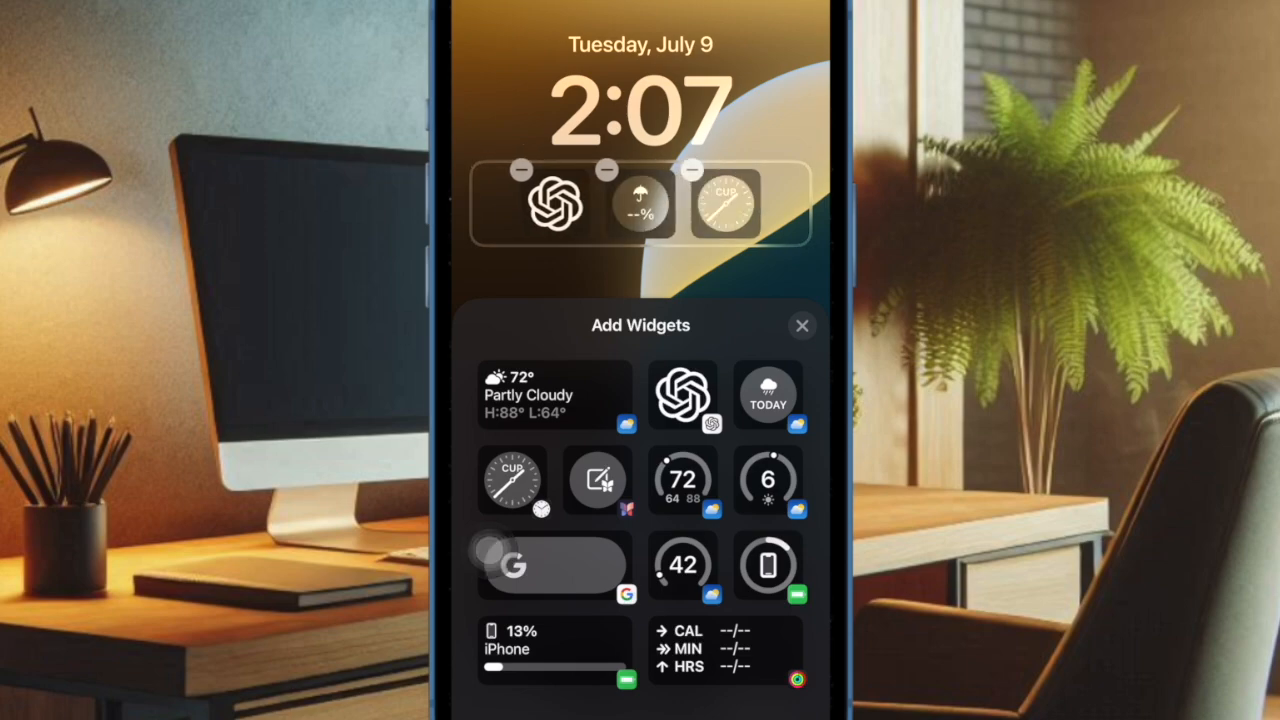
Finish the widget sheet and add the Yellow iOS 18 wallpaper with its widgets
left_click(802, 324)
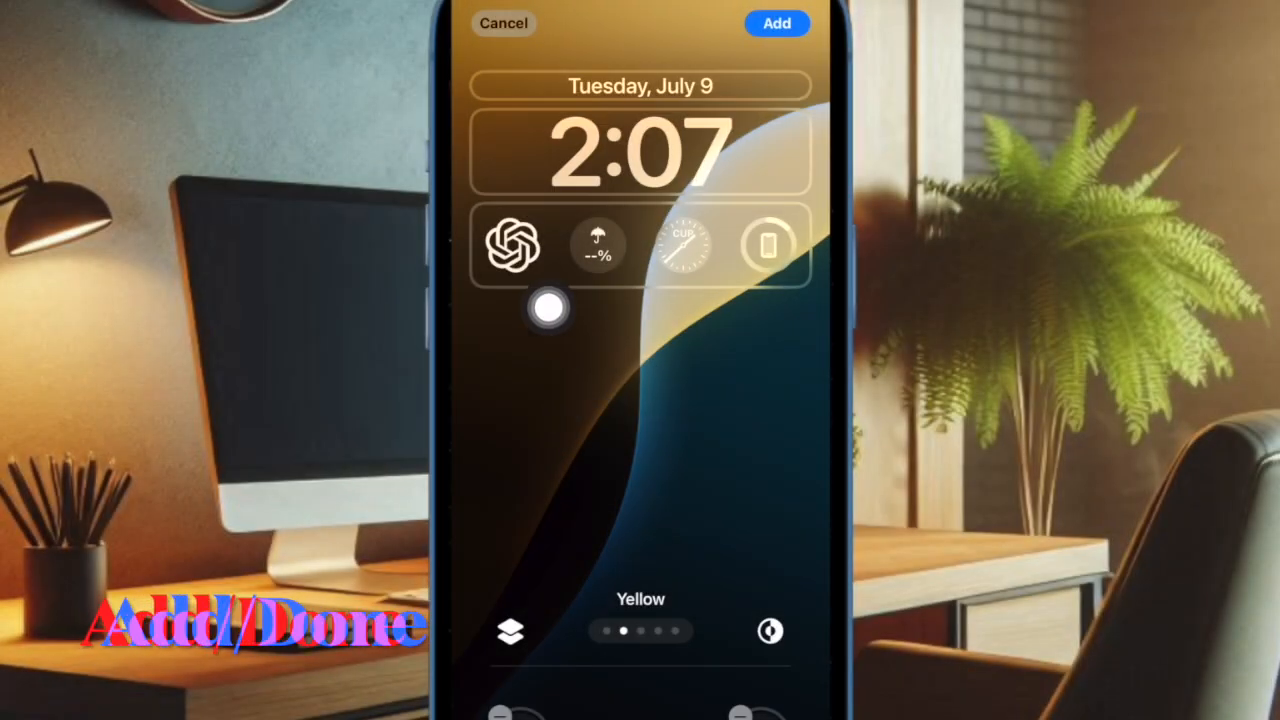
left_click_drag(548, 308, 764, 60)
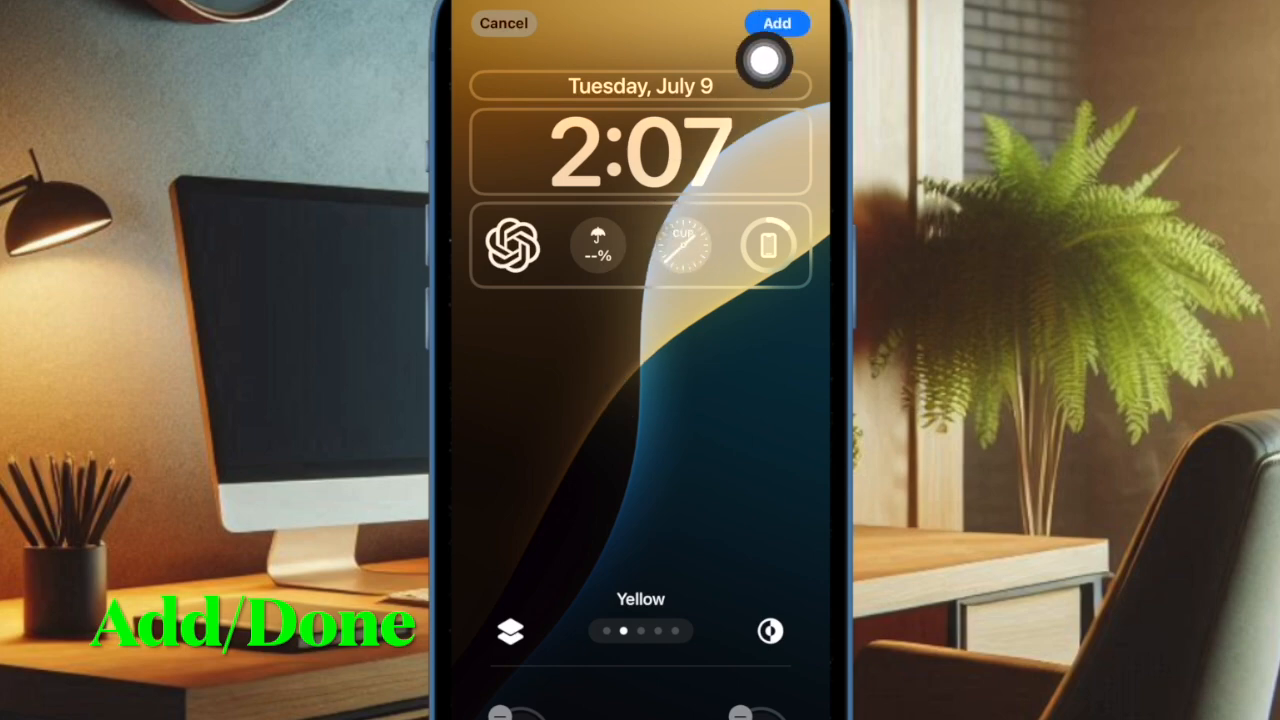
left_click(776, 24)
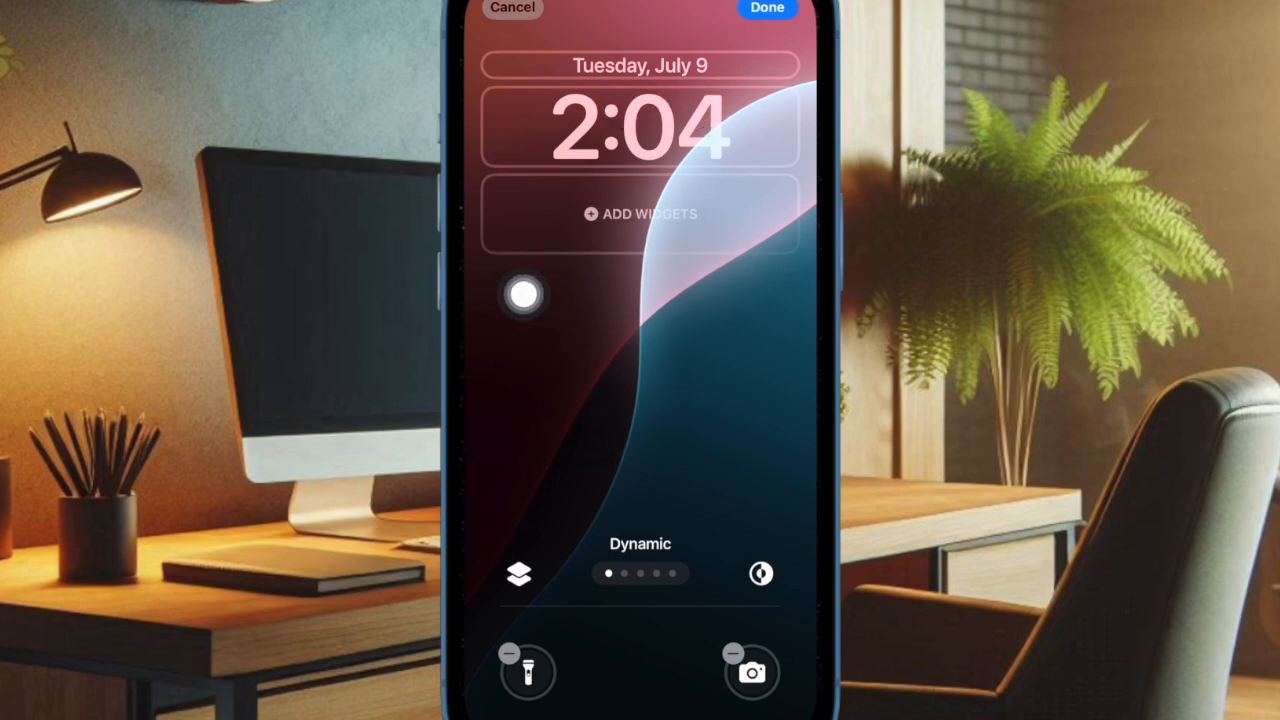
Swipe the Dynamic wallpaper preview to cycle its colours from pink to teal
left_click_drag(524, 292, 500, 444)
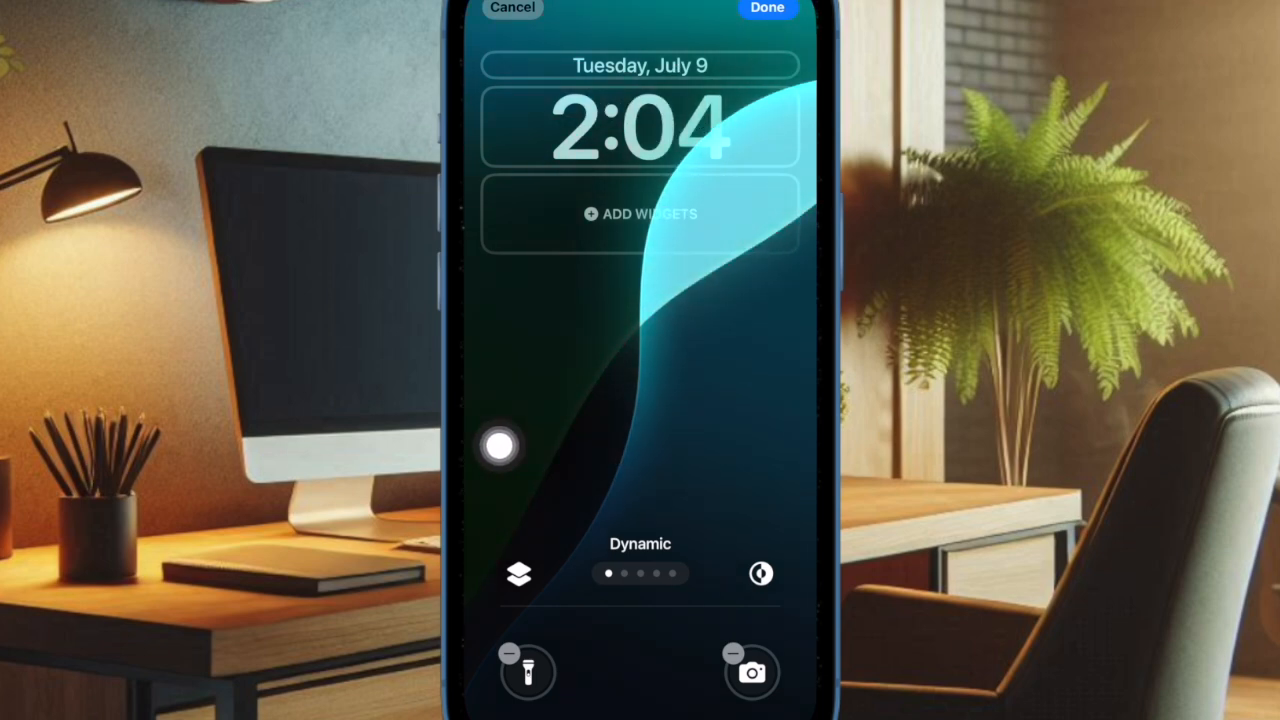